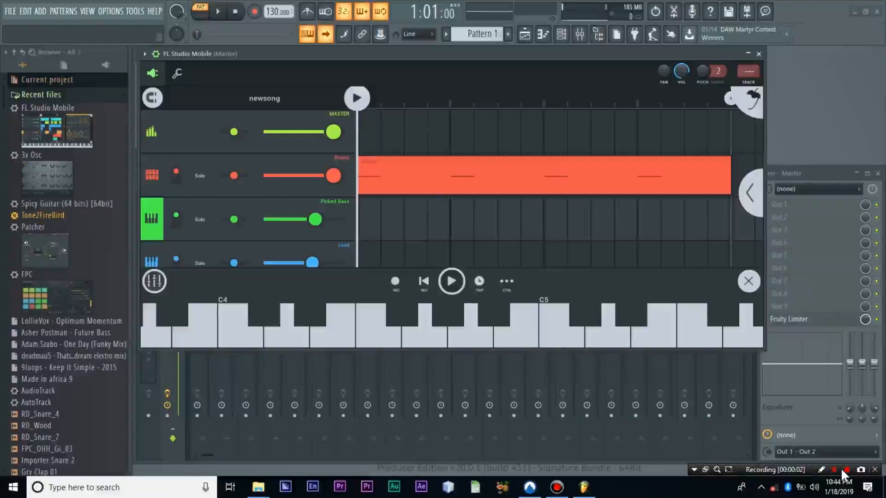
{"action": "mouse_move", "coordinate": [630, 386]}
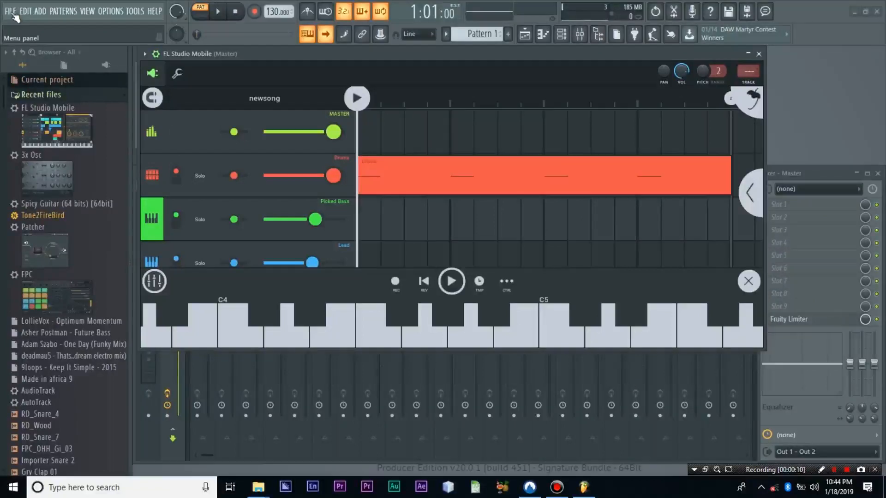
Start opening a saved project, discarding the untitled project's unsaved changes
{"action": "left_click", "coordinate": [10, 11]}
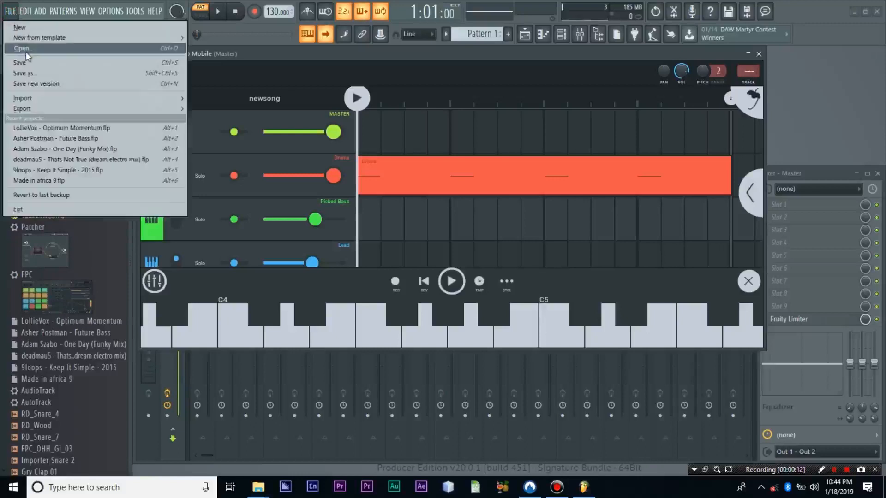
{"action": "left_click", "coordinate": [22, 48]}
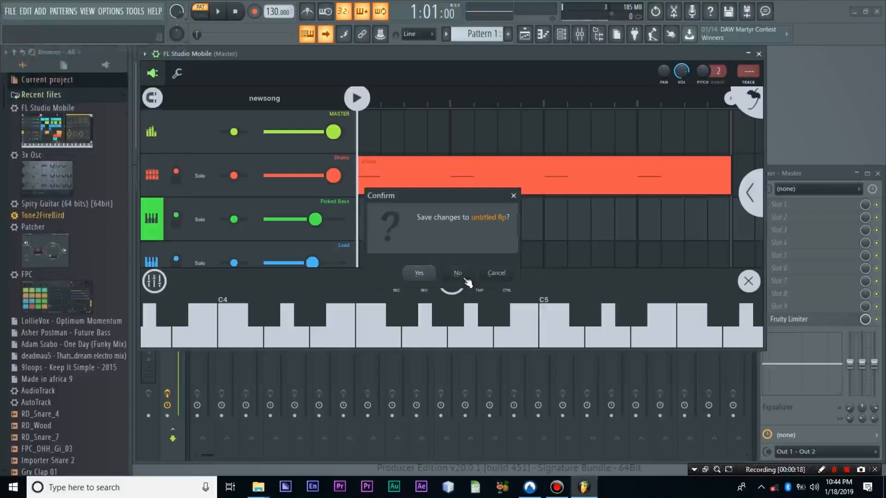
{"action": "left_click", "coordinate": [457, 274]}
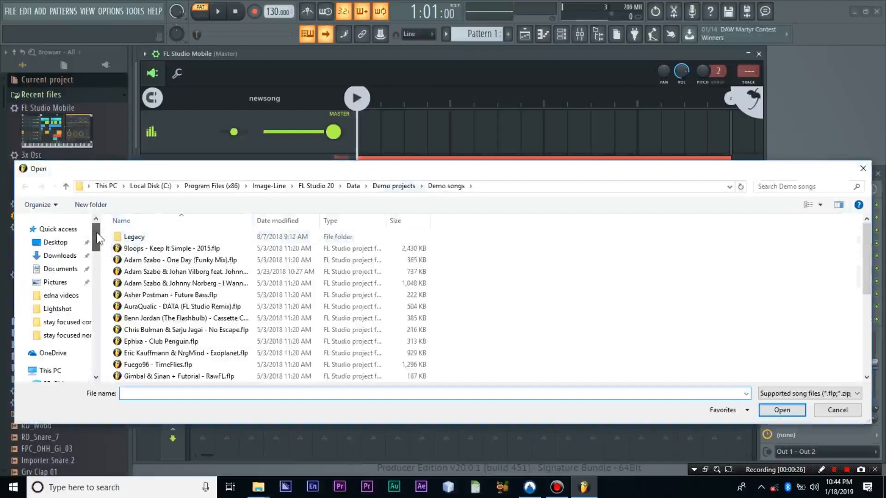
Browse to Documents and scroll down to the Made in africa .flp files
{"action": "left_click", "coordinate": [60, 269]}
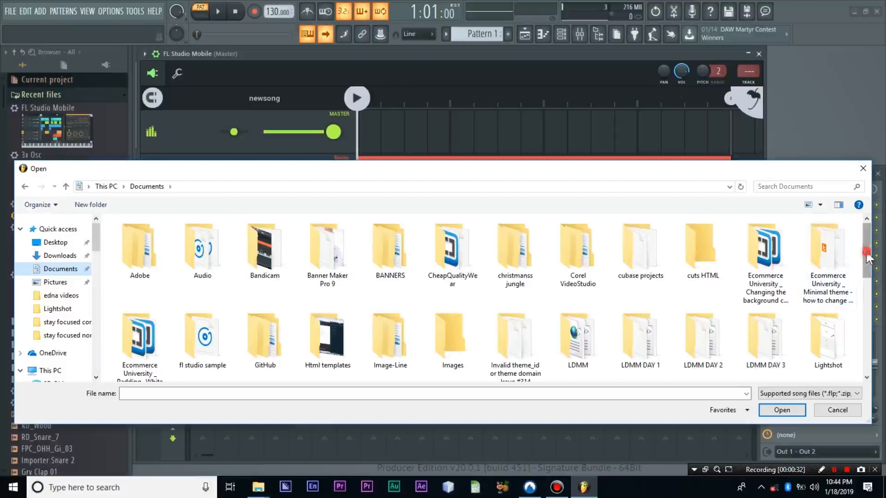
{"action": "scroll", "scroll_direction": "down", "scroll_amount": 3}
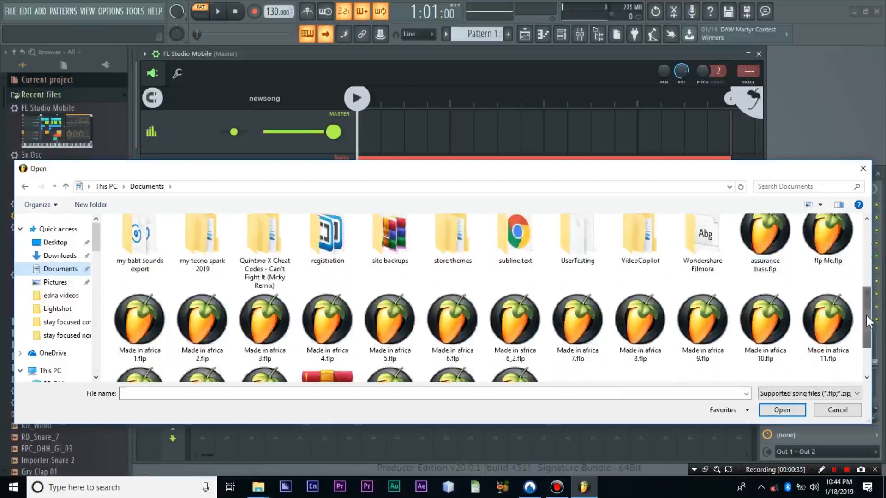